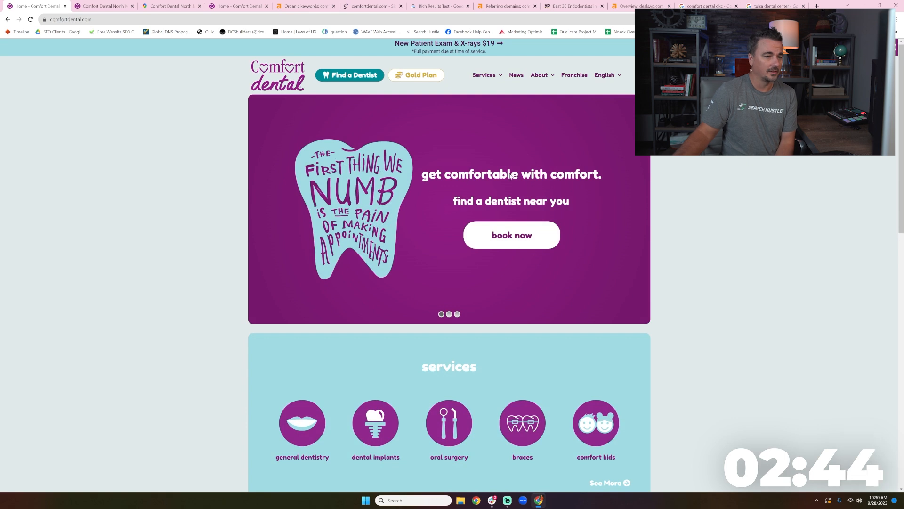
mouse_move(561, 181)
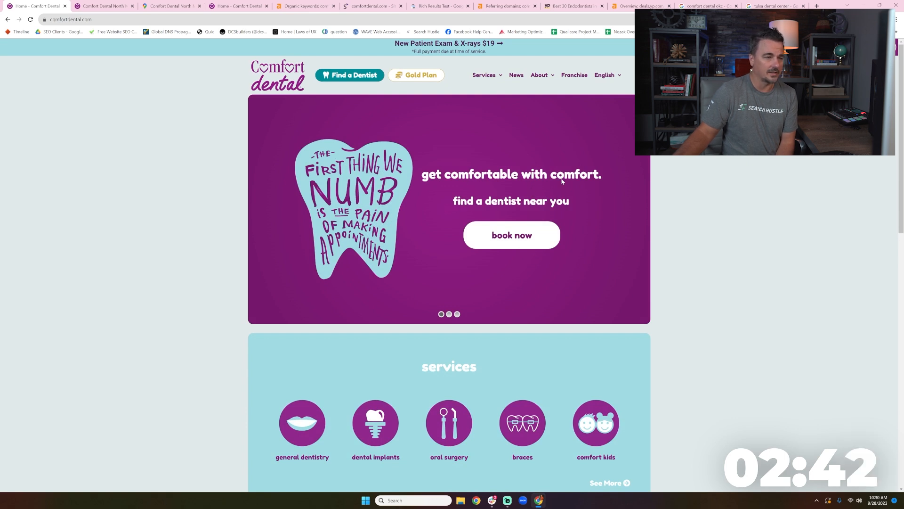
mouse_move(511, 235)
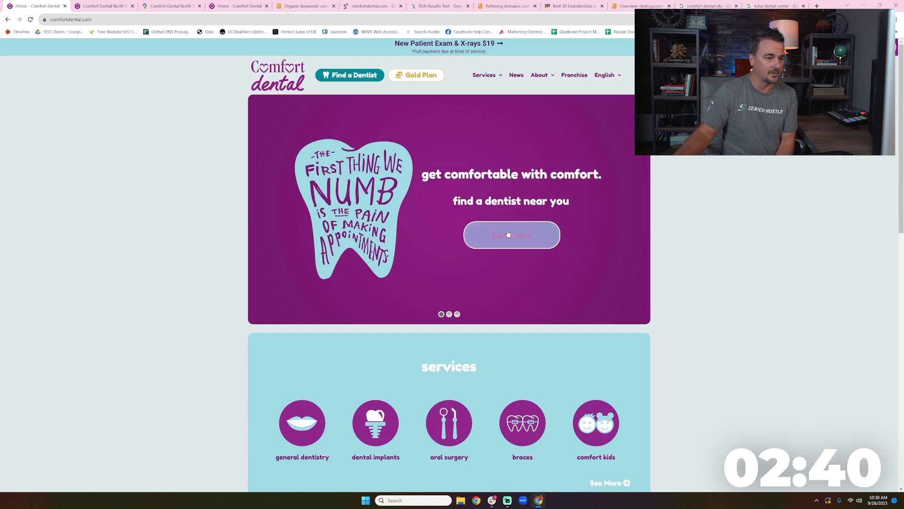
- Scroll the North May page and highlight the 'Home' page title and meta description
scroll("down", 3)
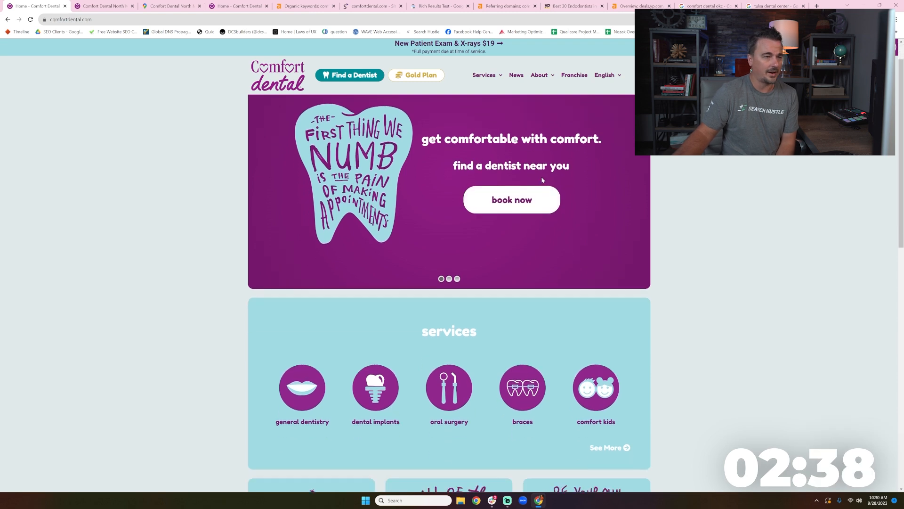
scroll("down", 3)
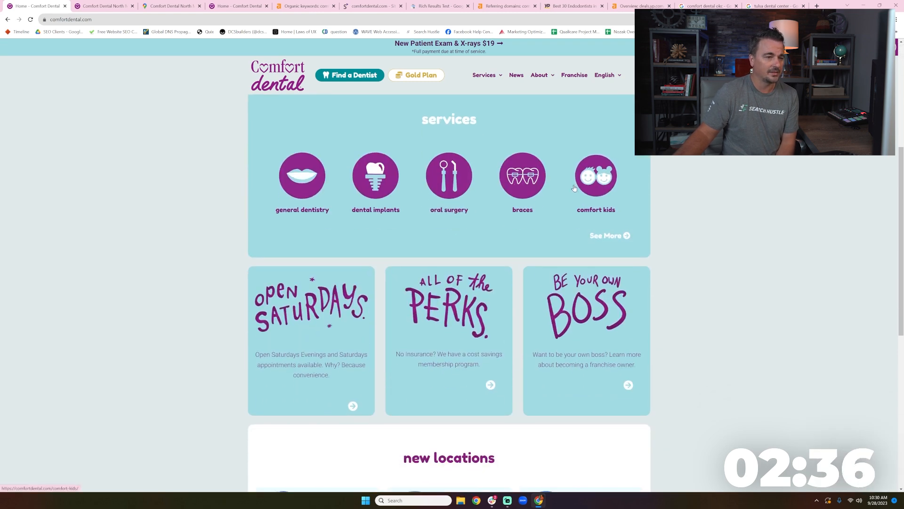
mouse_move(511, 198)
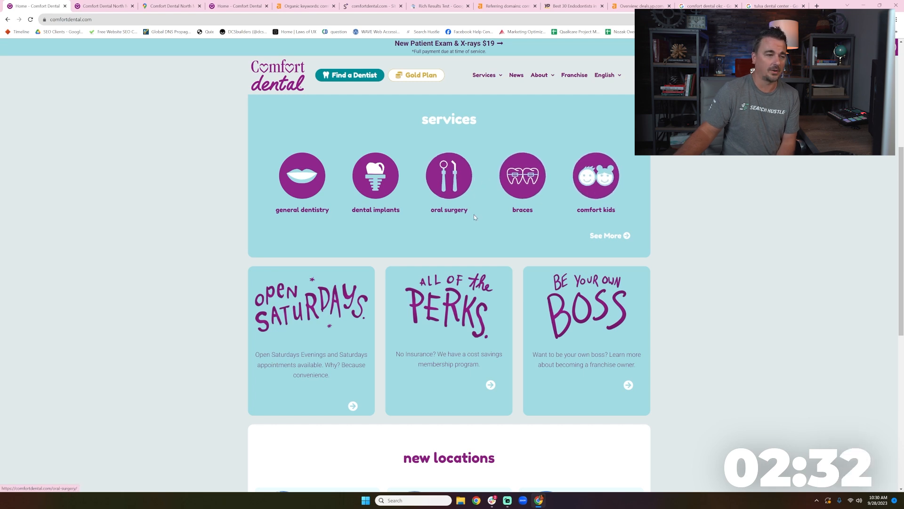
scroll("down", 3)
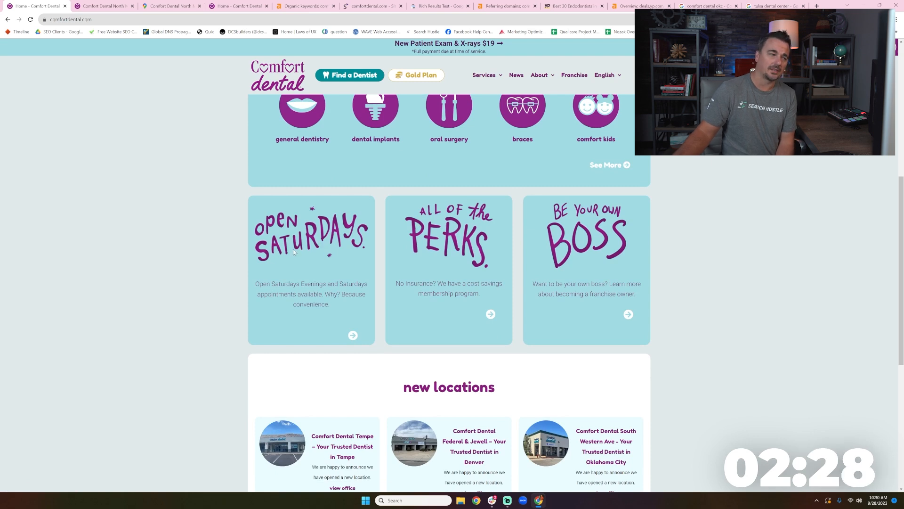
mouse_move(597, 233)
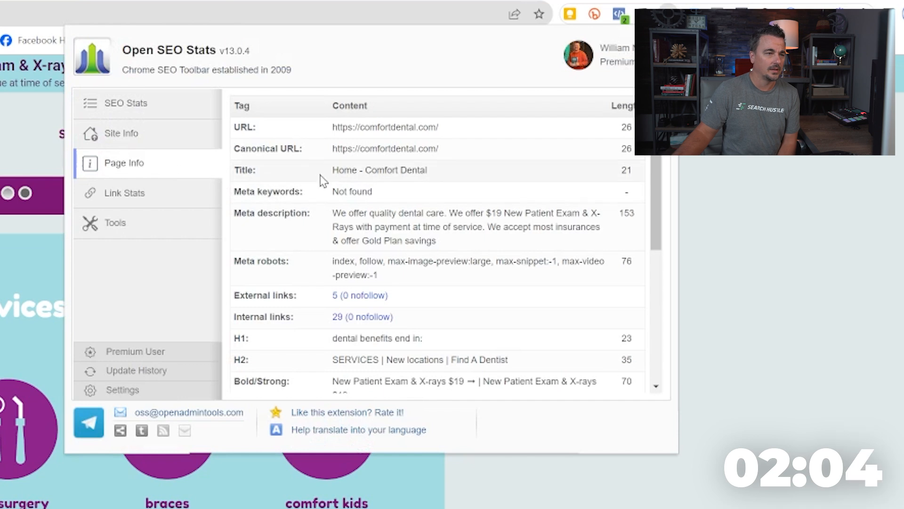
double_click(345, 170)
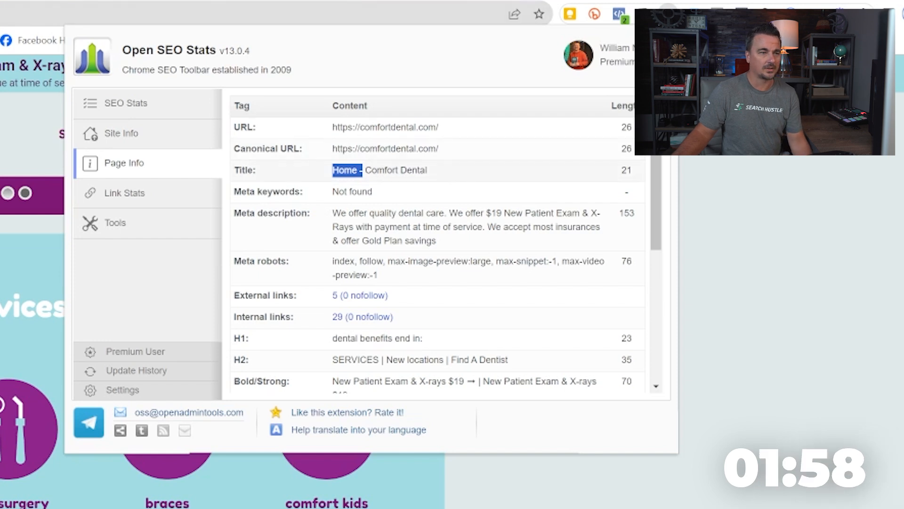
left_click_drag(333, 170, 421, 170)
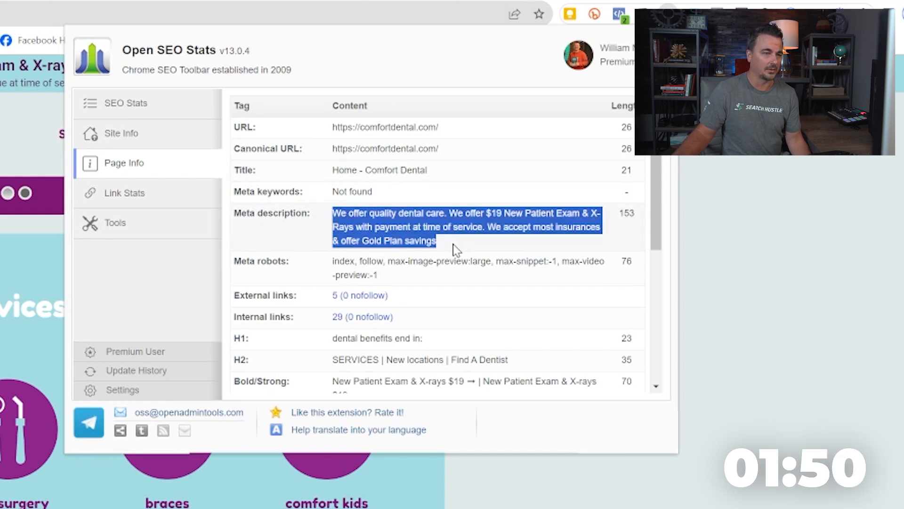
scroll("down", 3)
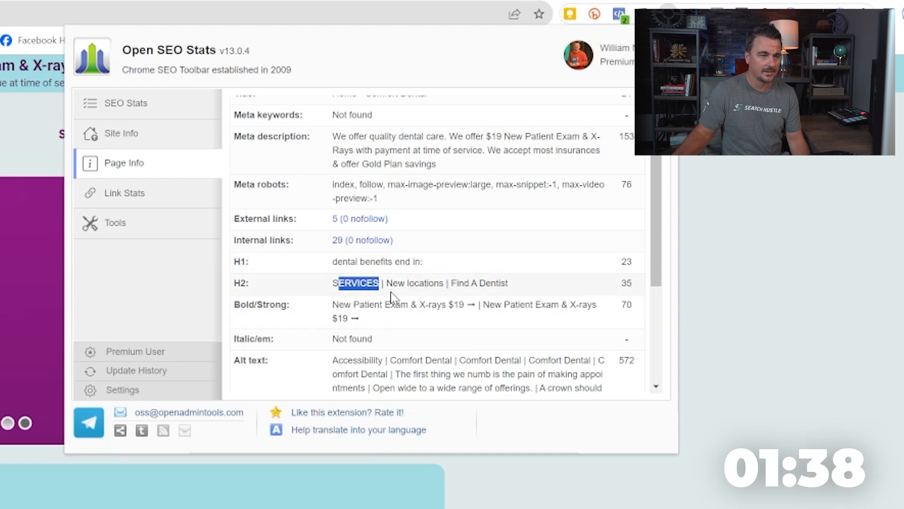
mouse_move(442, 297)
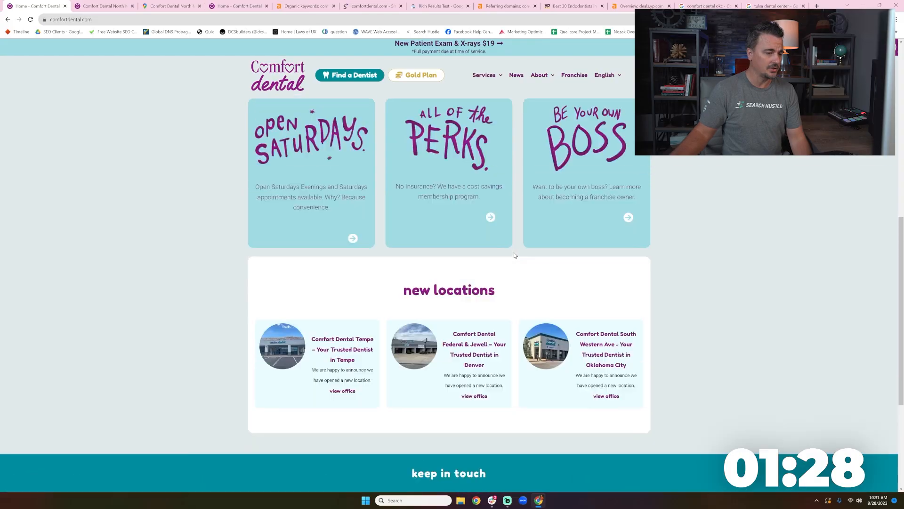
scroll("up", 3)
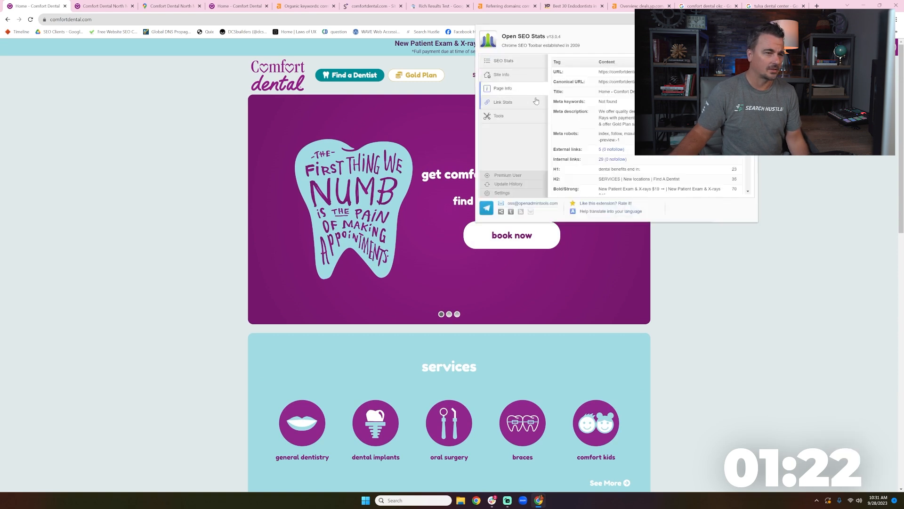
double_click(619, 169)
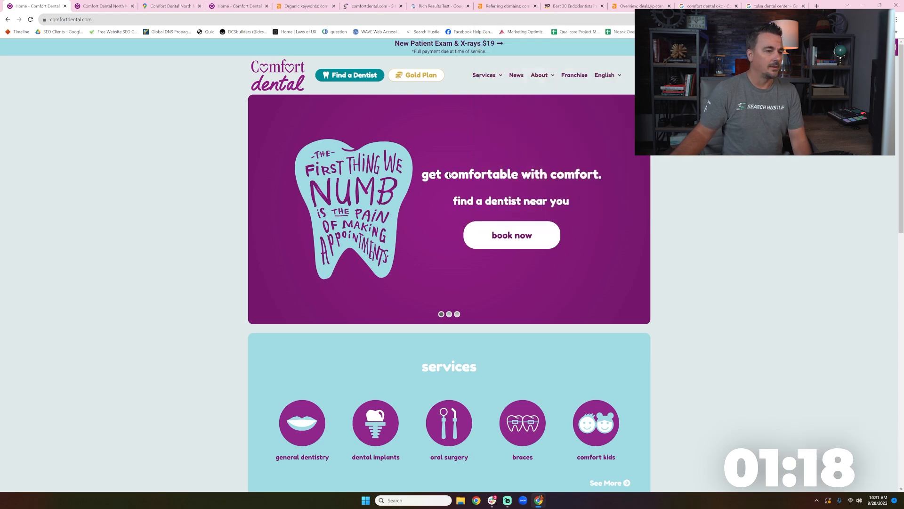
mouse_move(526, 190)
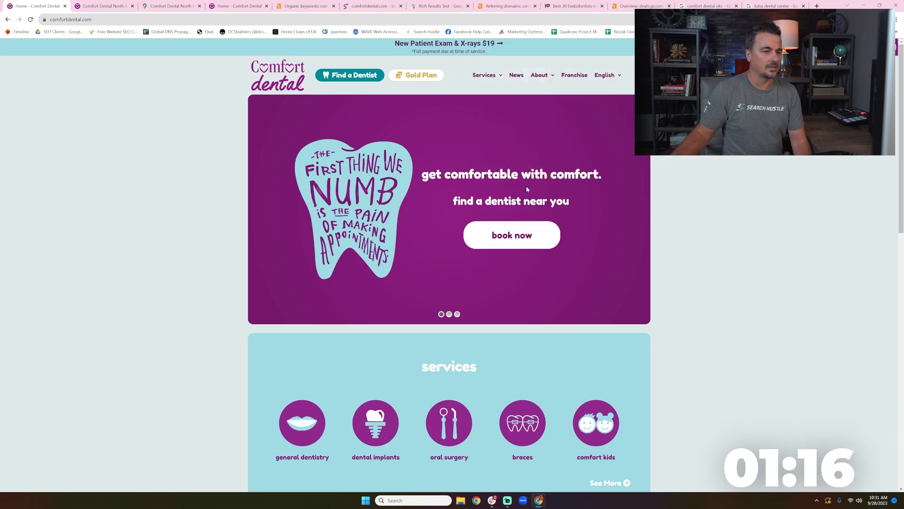
- Bring up the site's list of dental services and scroll through it
scroll("down", 3)
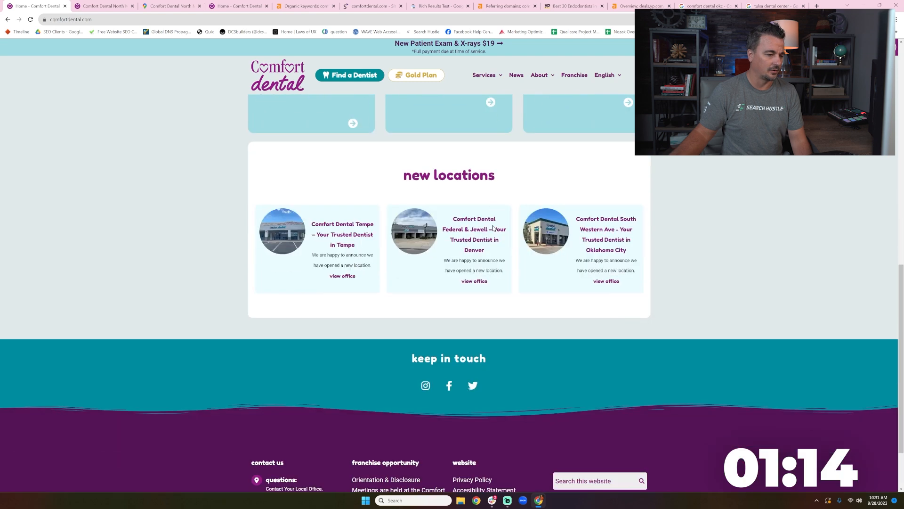
scroll("up", 3)
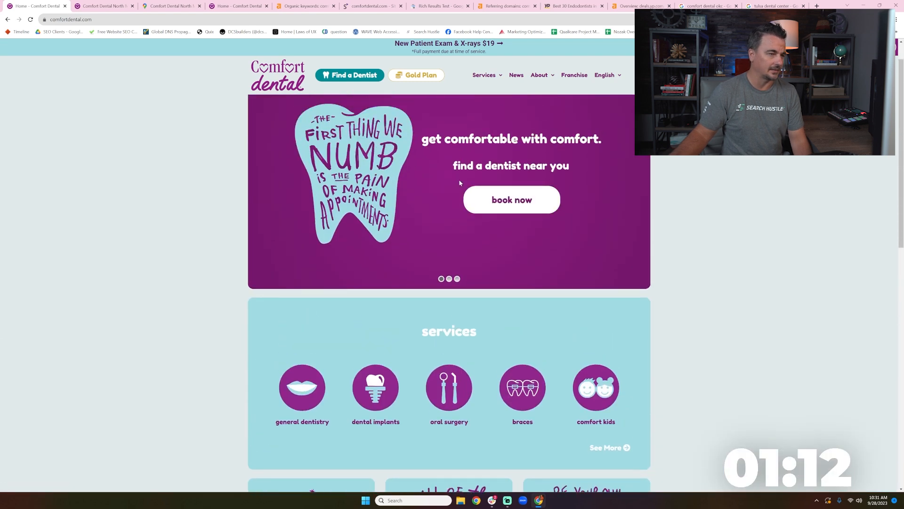
left_click(484, 75)
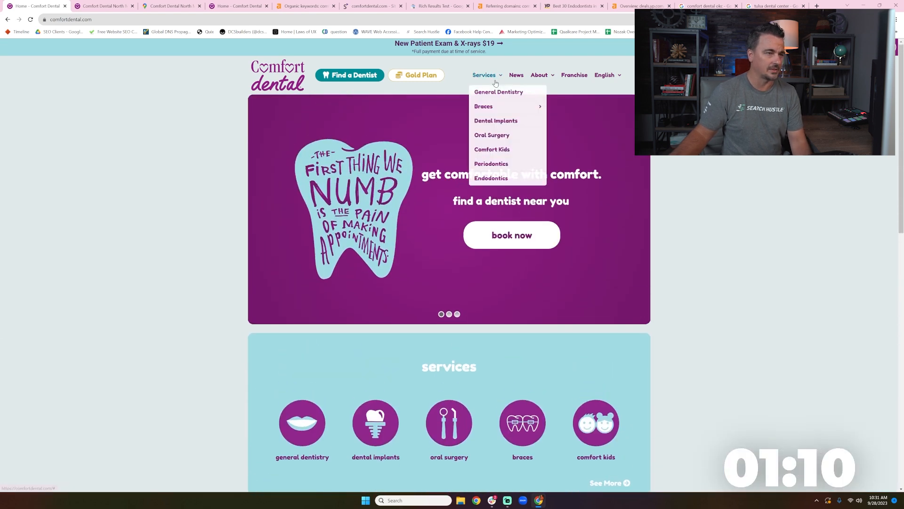
mouse_move(574, 75)
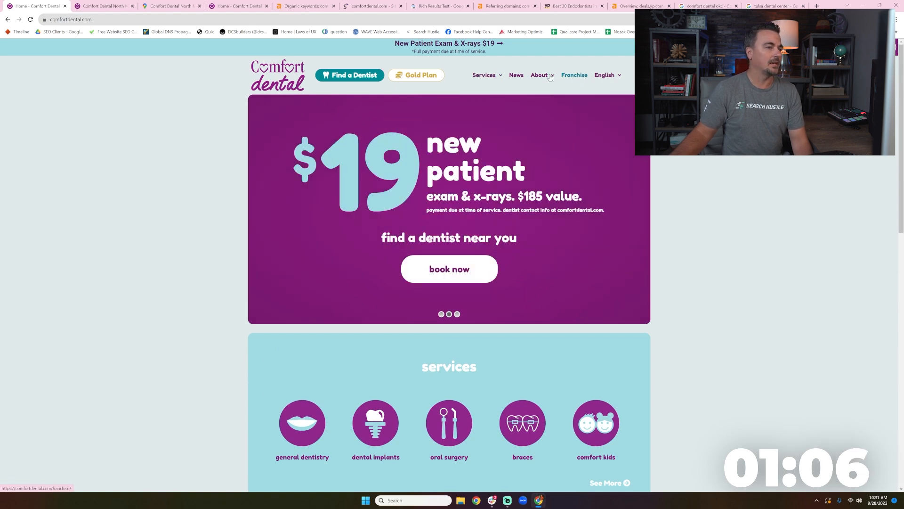
scroll("down", 3)
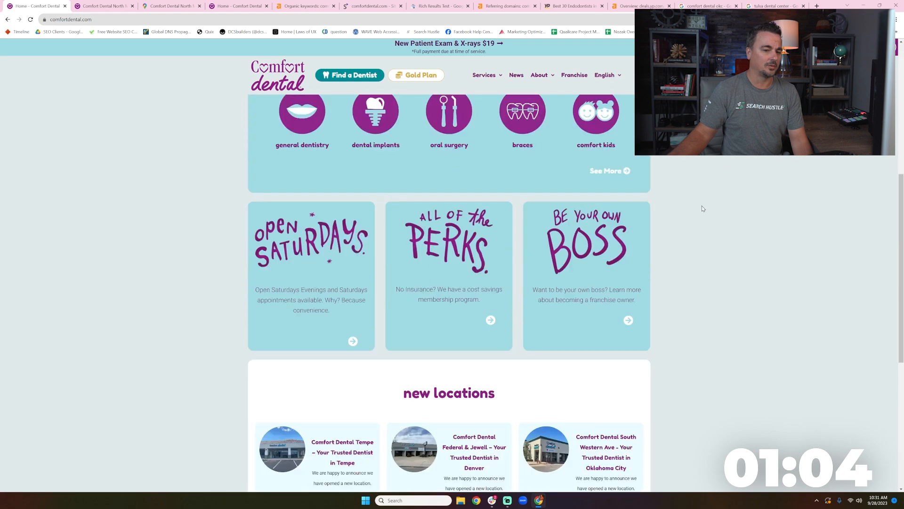
scroll("down", 3)
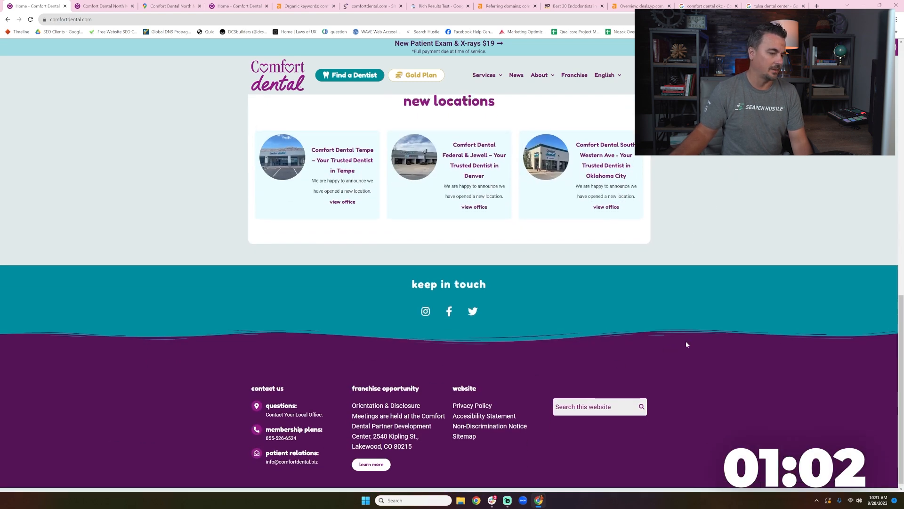
scroll("up", 3)
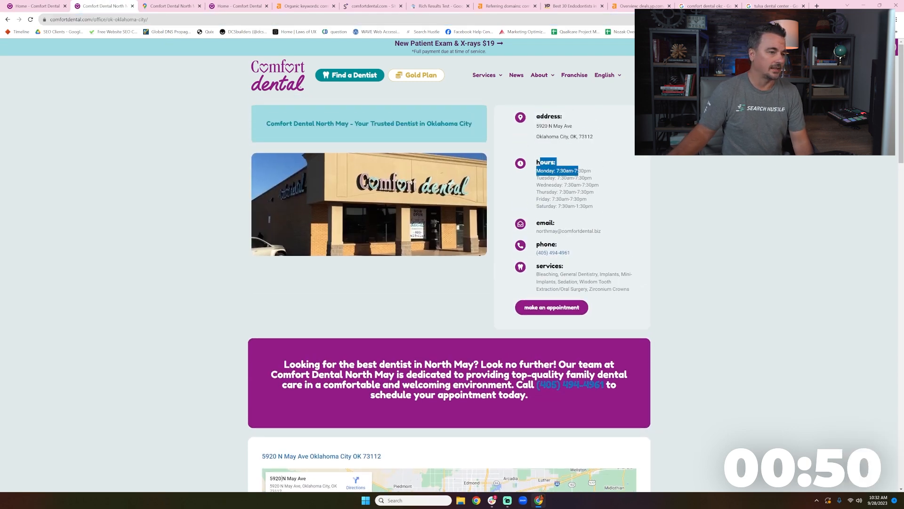
- Highlight the North May office hours and the office path in the URL
left_click_drag(557, 170, 605, 206)
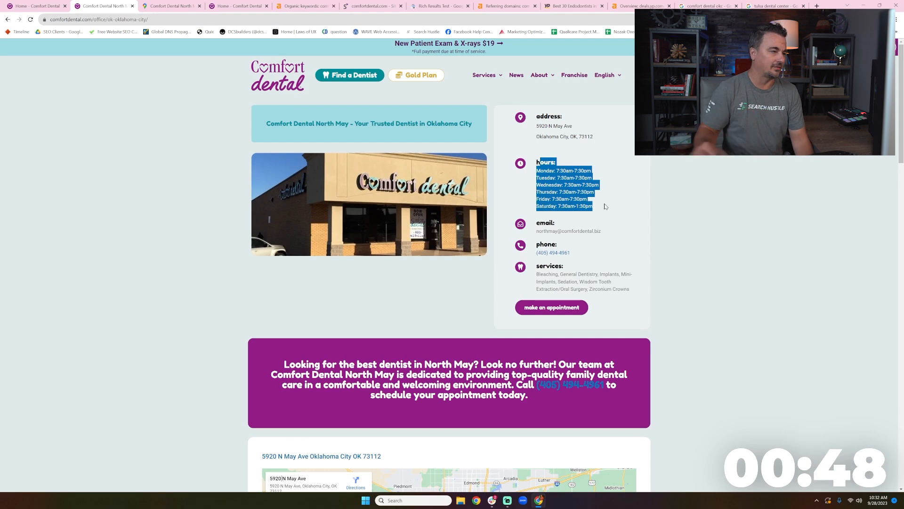
double_click(115, 19)
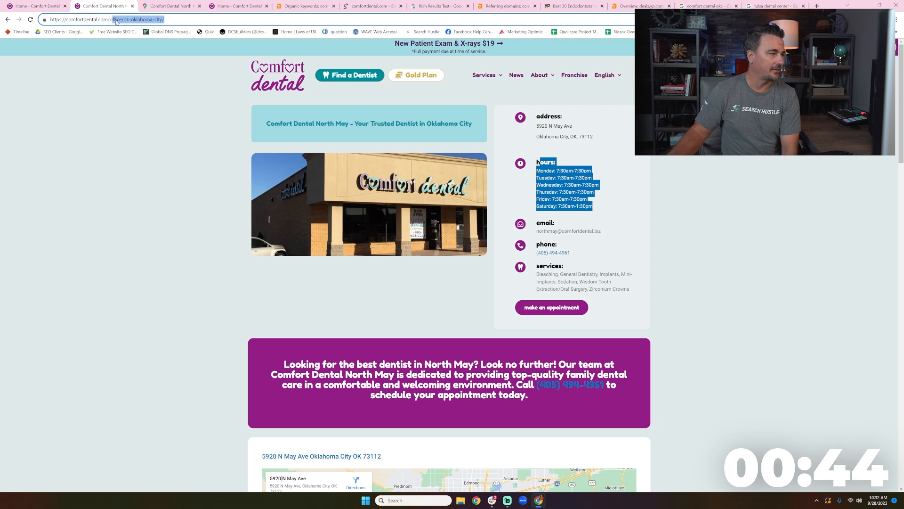
mouse_move(388, 104)
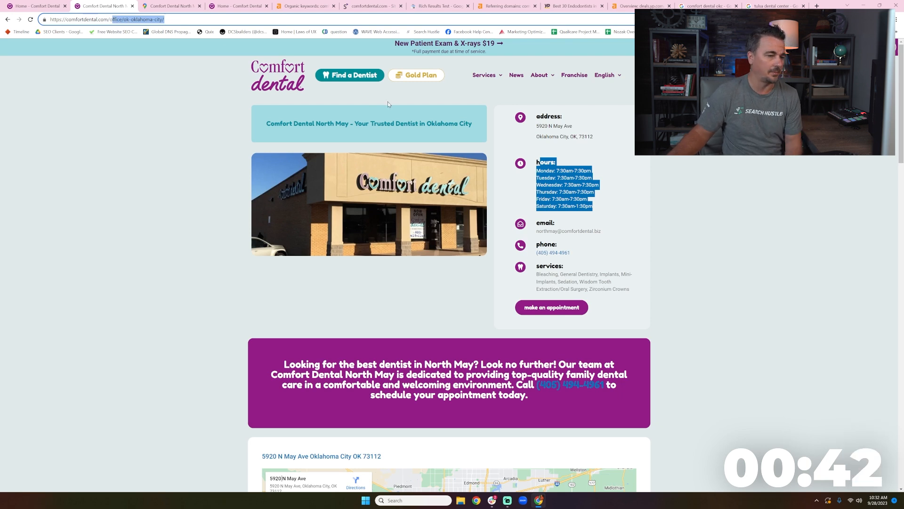
scroll("down", 3)
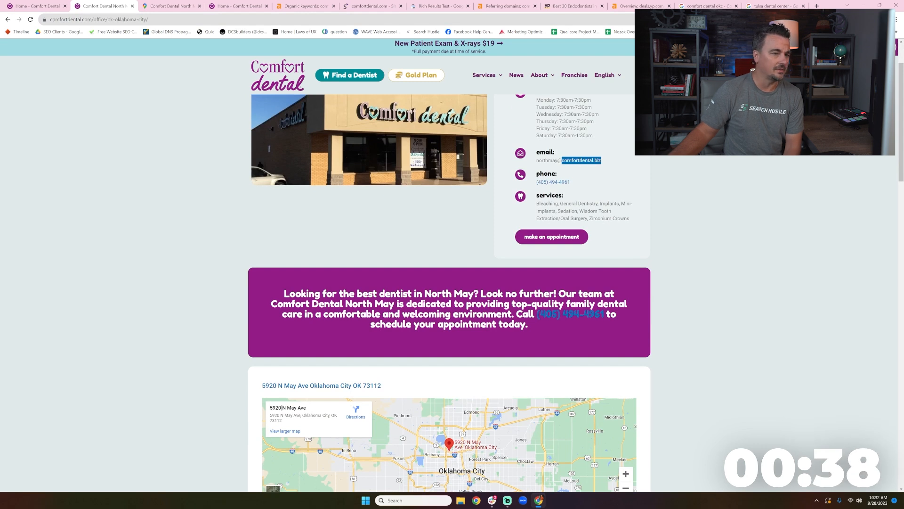
mouse_move(310, 61)
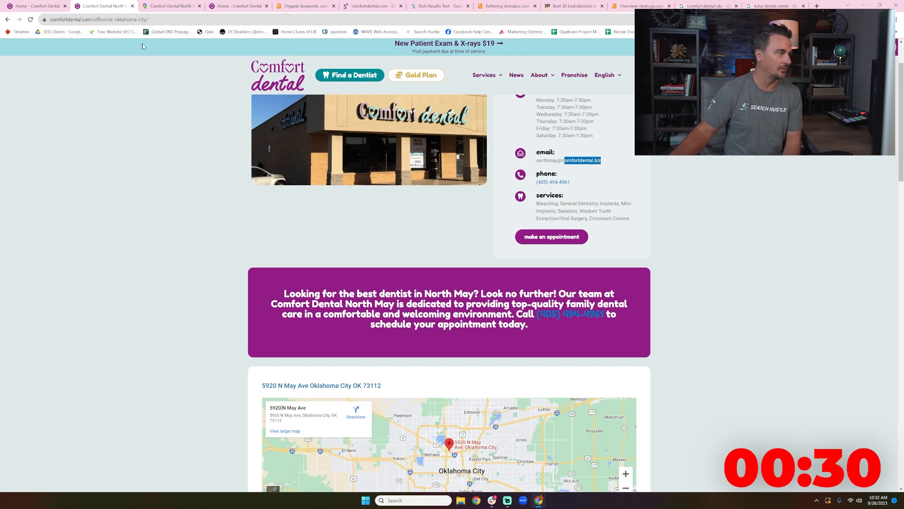
scroll("down", 3)
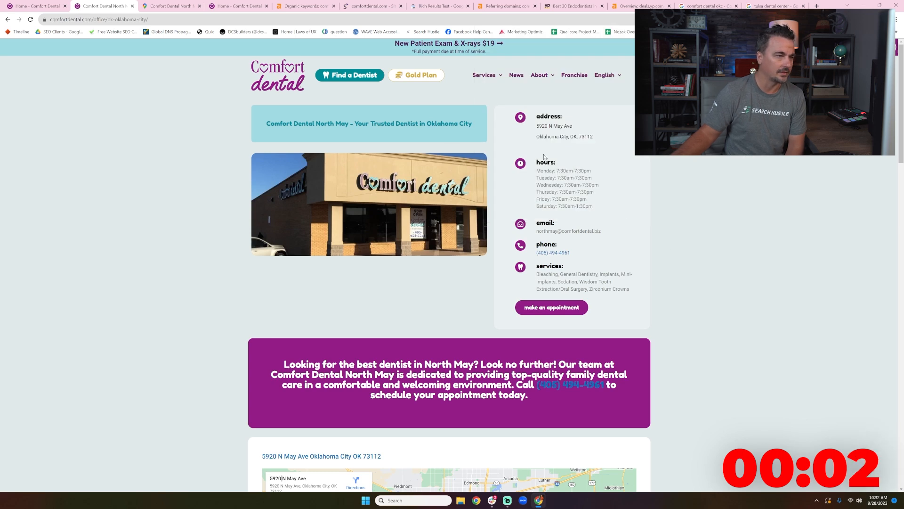
- Scroll through the rest of the North May page, then go to Ahrefs Organic keywords
scroll("down", 3)
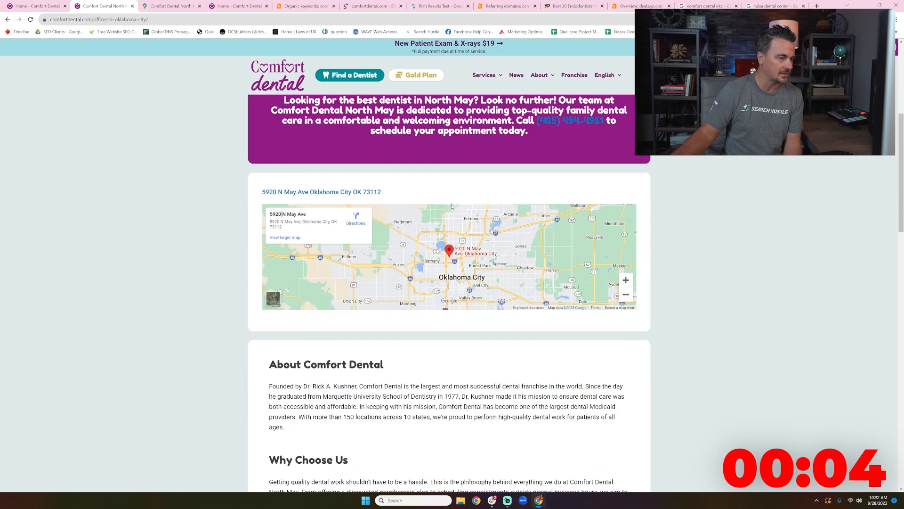
scroll("down", 3)
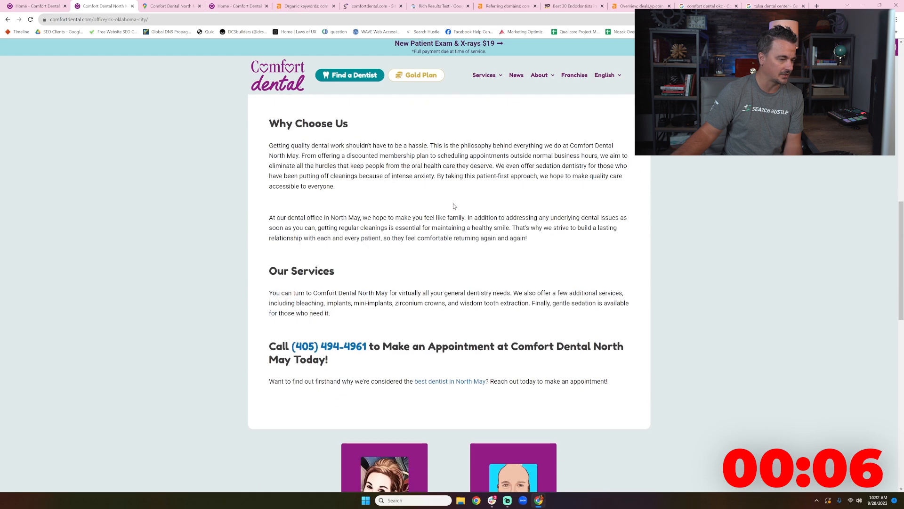
scroll("down", 3)
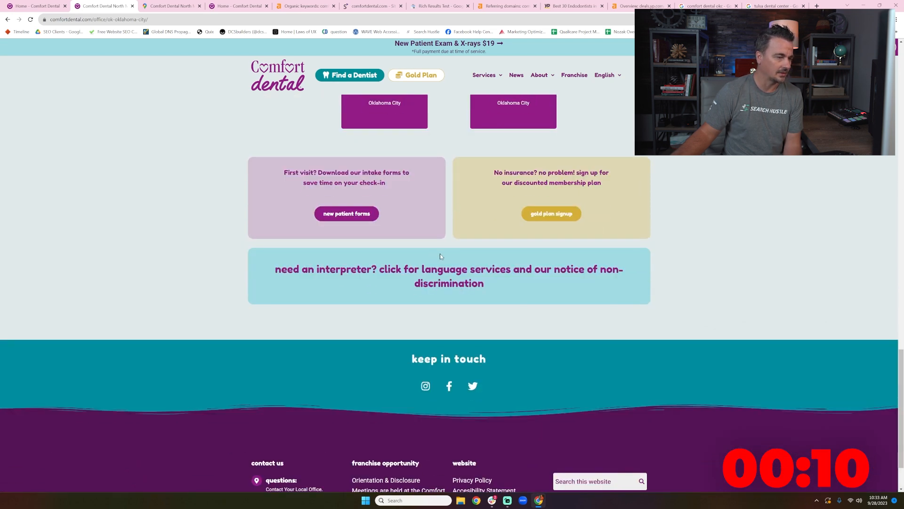
scroll("up", 3)
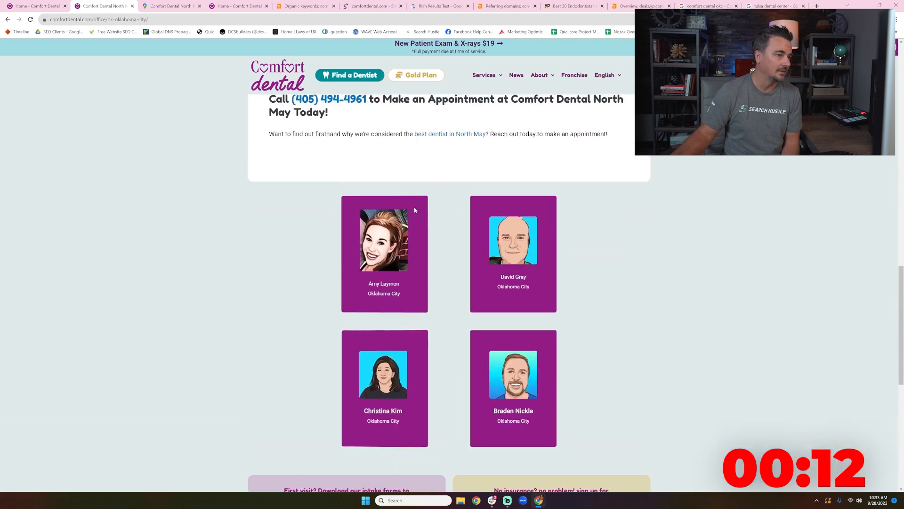
scroll("up", 3)
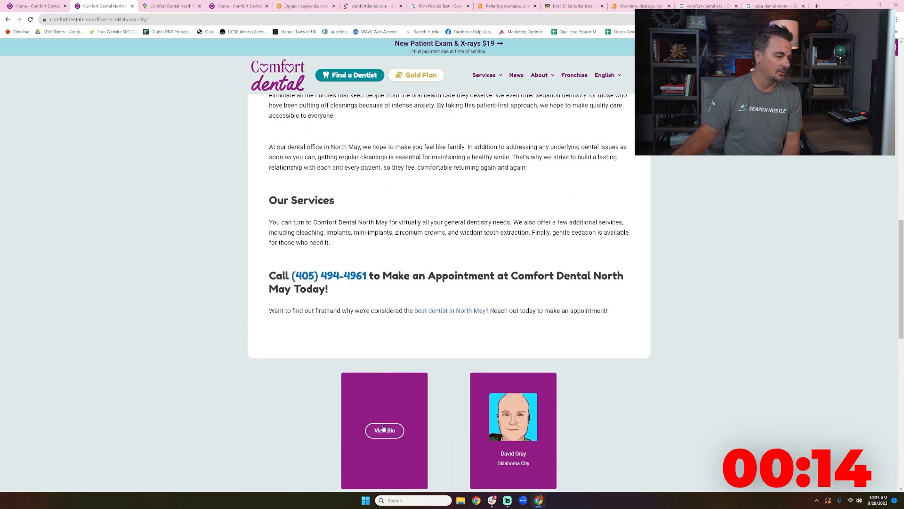
left_click(167, 6)
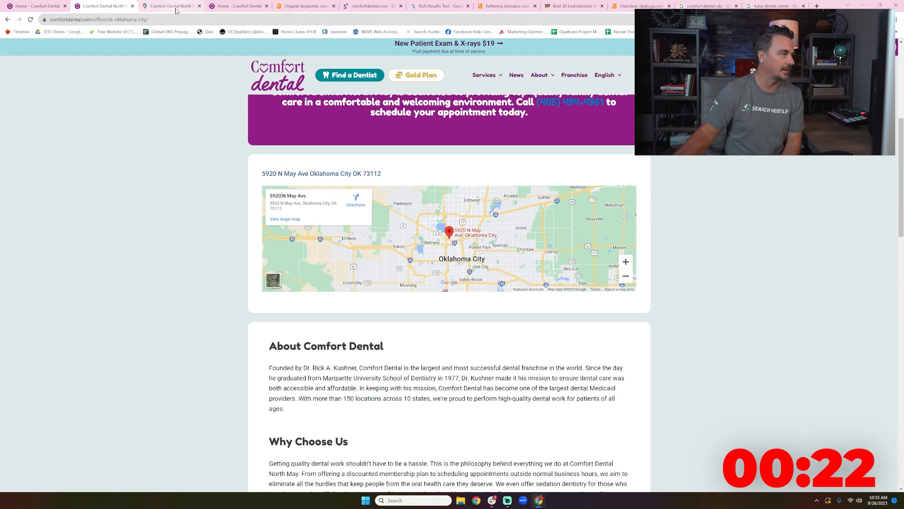
left_click(167, 6)
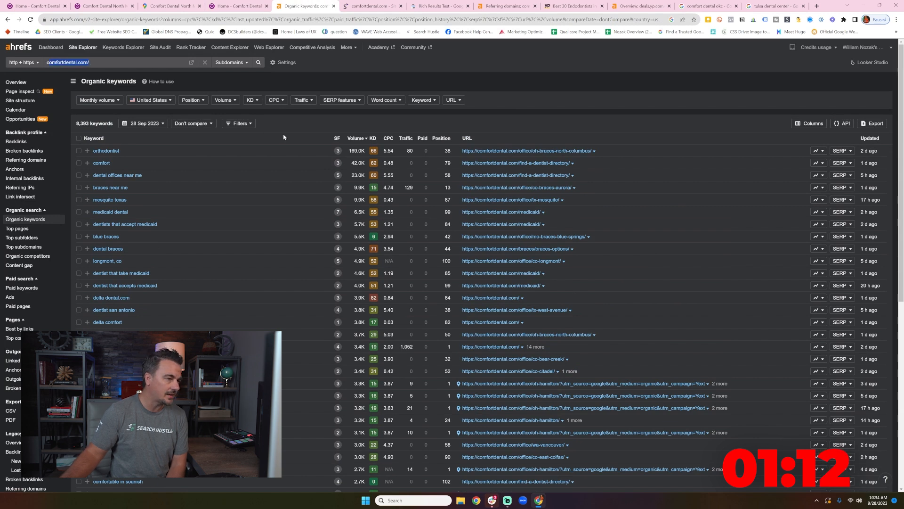
mouse_move(445, 154)
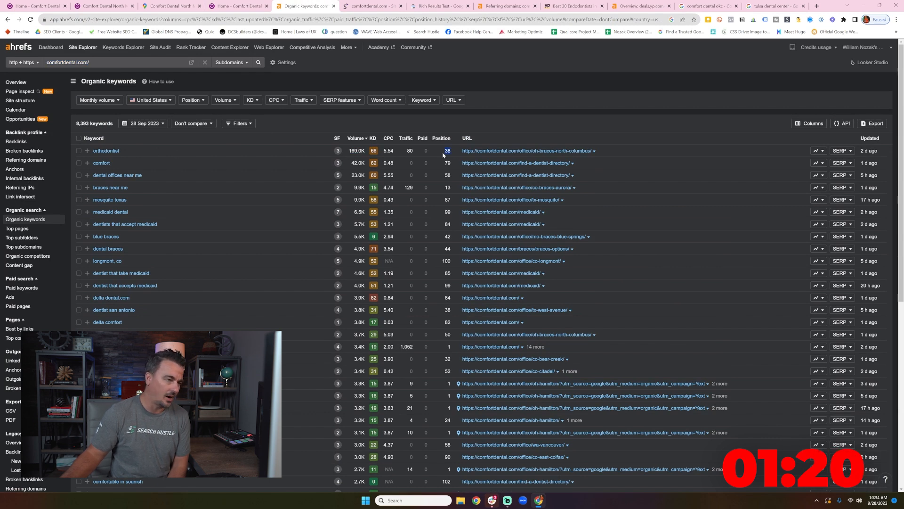
mouse_move(526, 151)
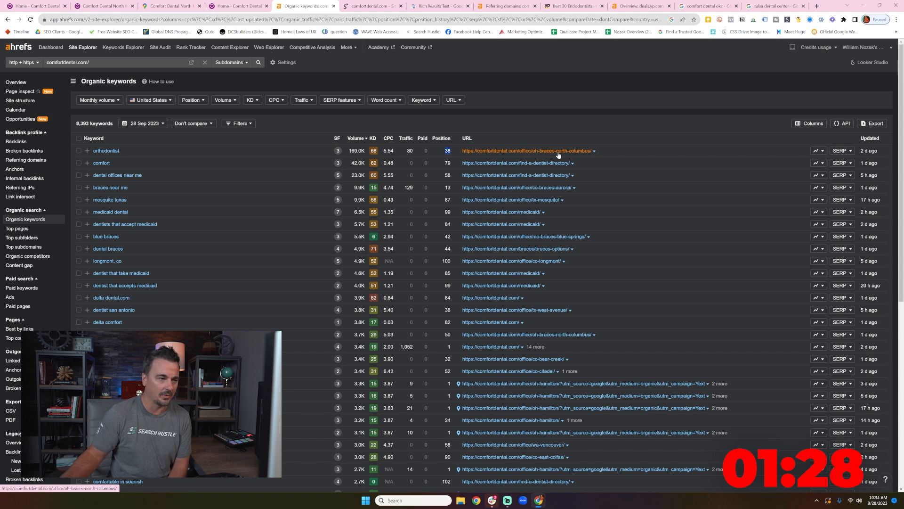
- Open the orthodontist row's Braces North Columbus URL in a new tab from its context menu
right_click(525, 150)
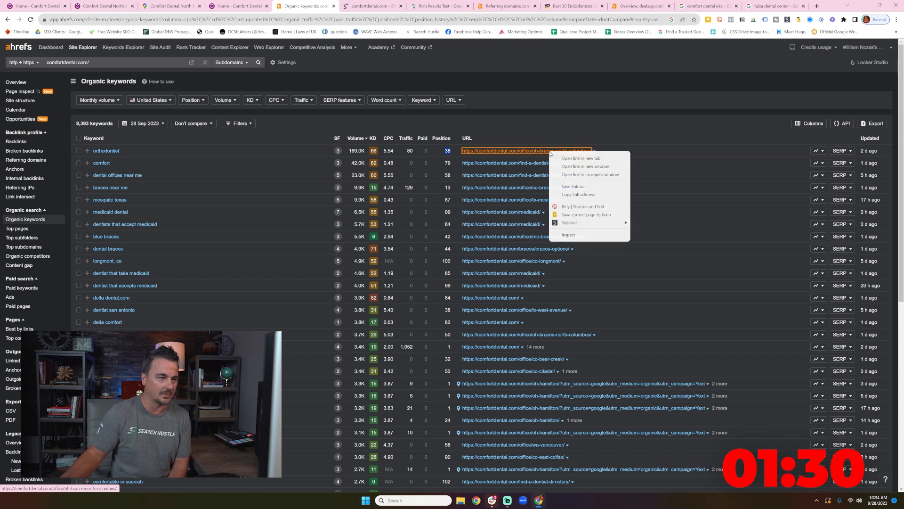
left_click(578, 159)
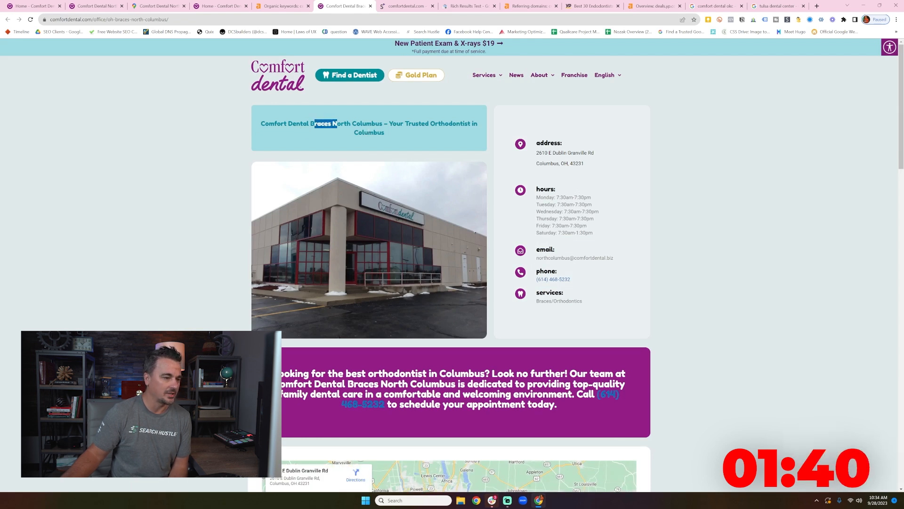
- Scroll the North Columbus braces page, then return to the Ahrefs Organic keywords tab
scroll("down", 3)
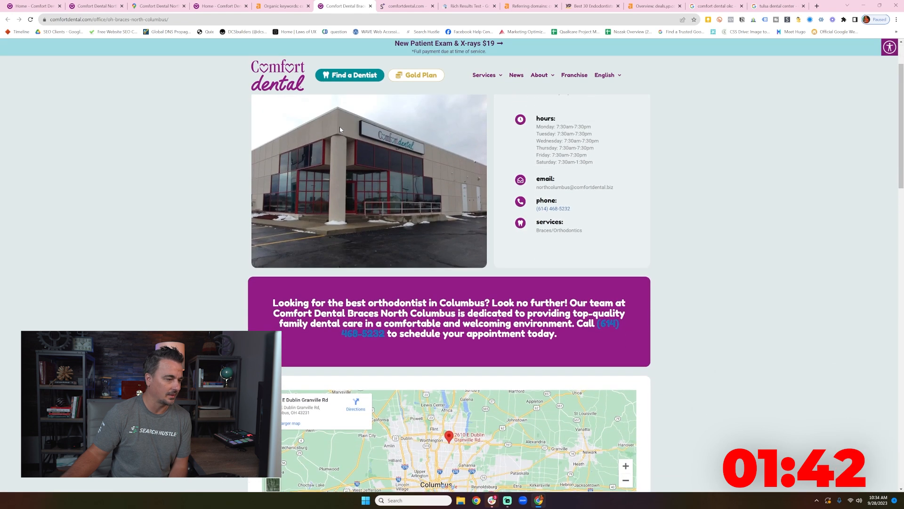
left_click(282, 5)
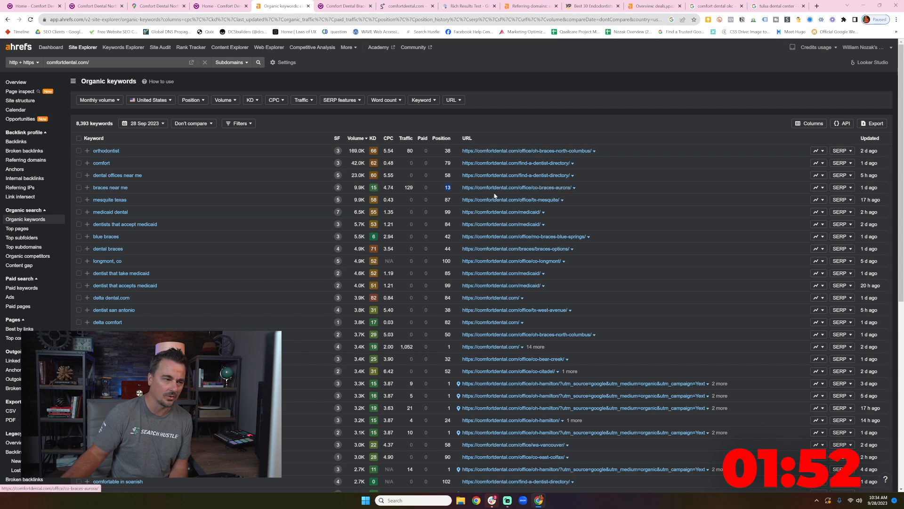
scroll("down", 3)
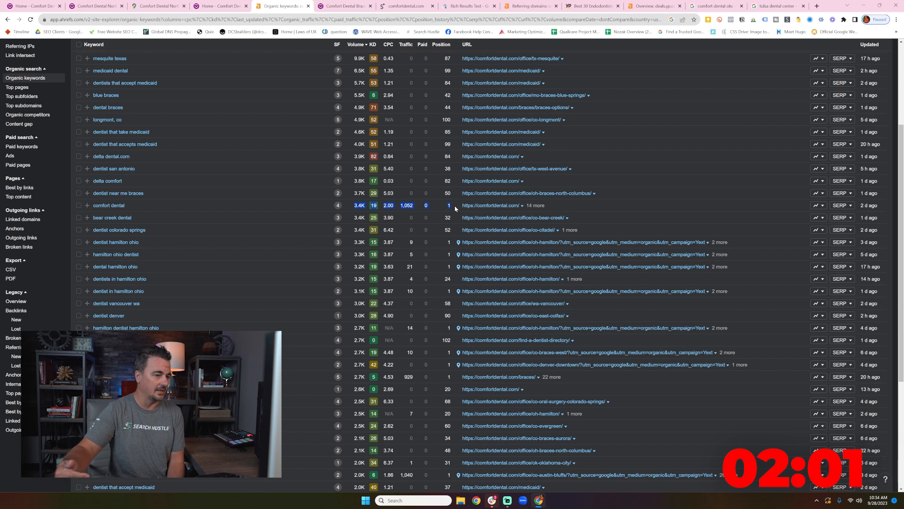
mouse_move(432, 205)
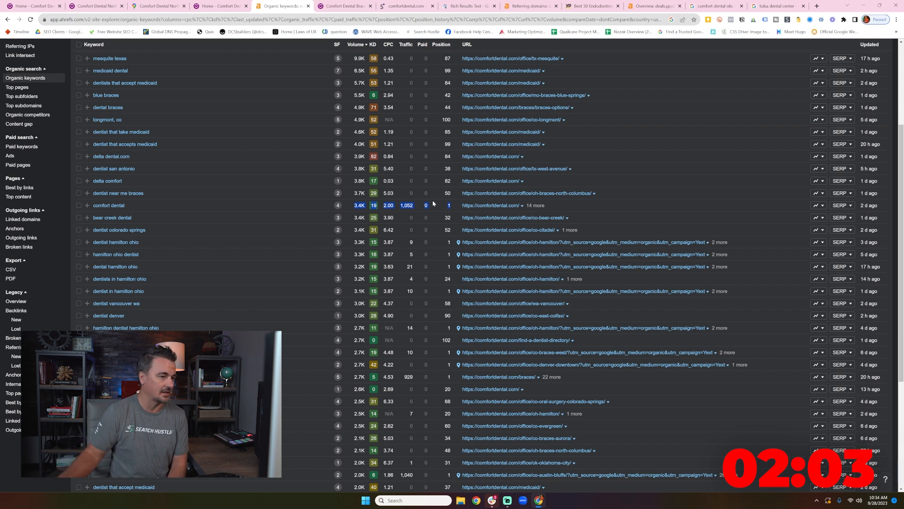
scroll("down", 3)
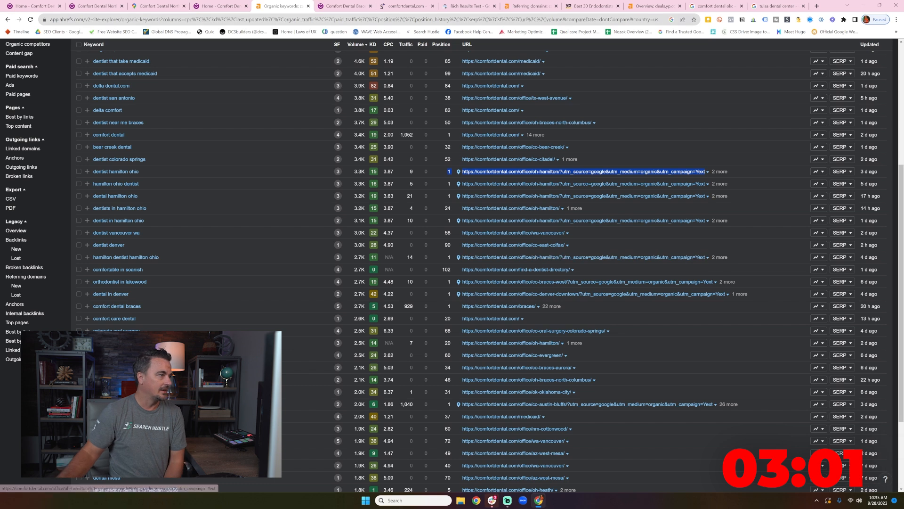
- Open the oh-hamilton page ranking first for 'dentist hamilton ohio'
left_click(95, 6)
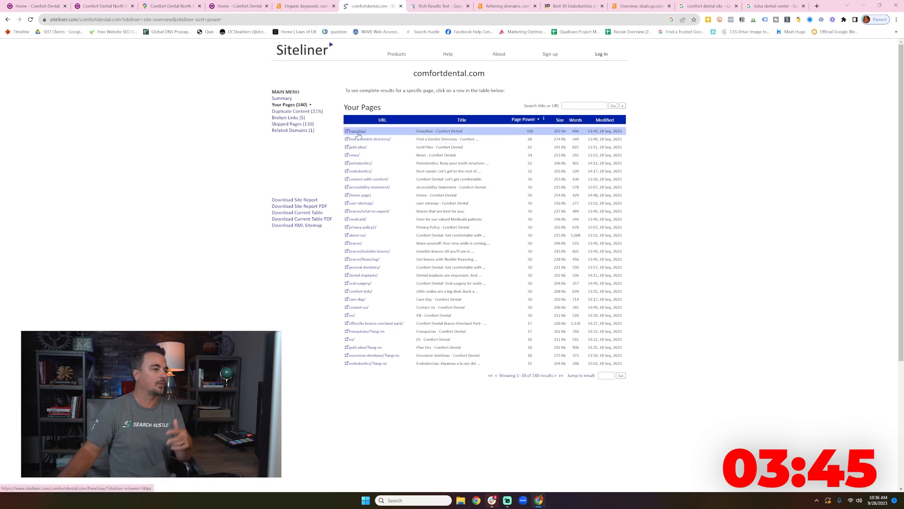
- View ks-braces-overland-park's Duplicate Content report in Siteliner, go back, then go to Rich Results Test
left_click(369, 139)
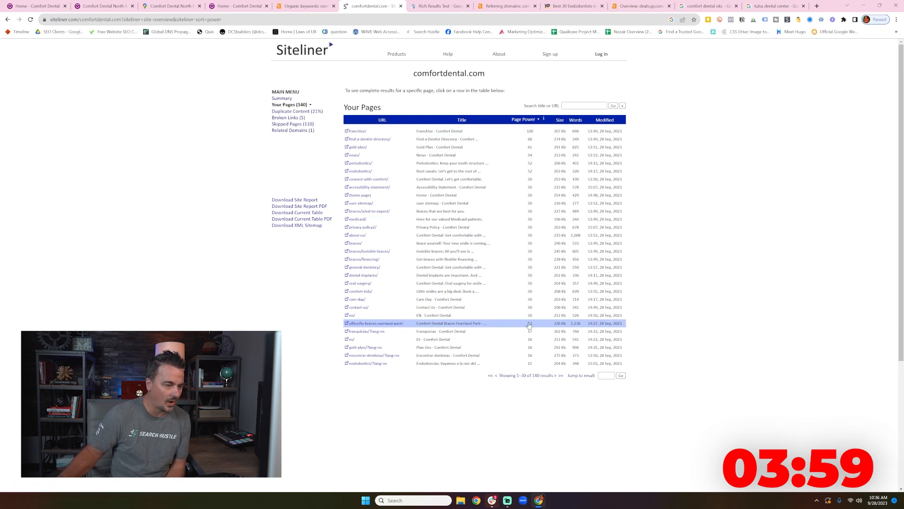
left_click(378, 323)
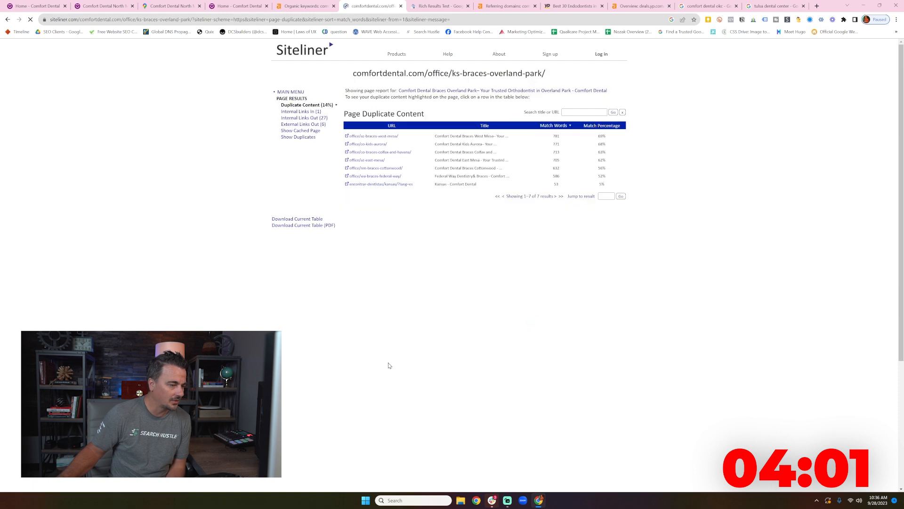
left_click(381, 184)
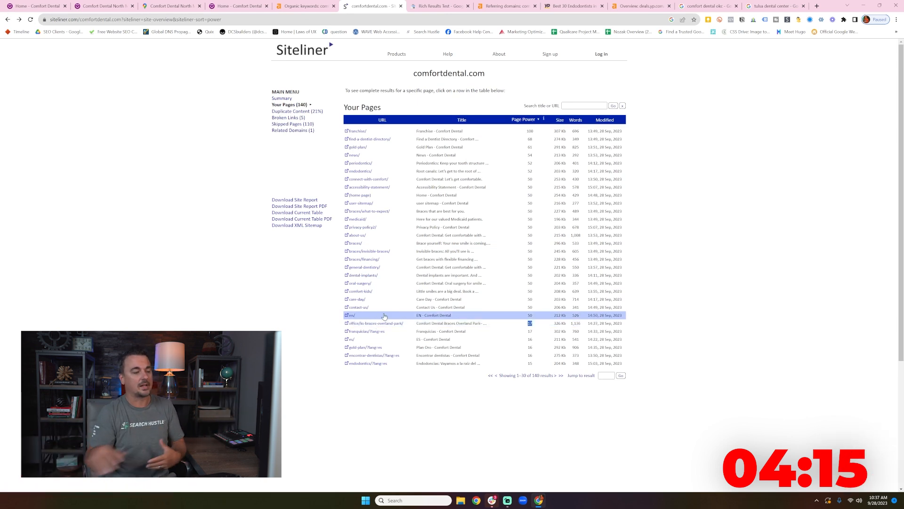
left_click(440, 6)
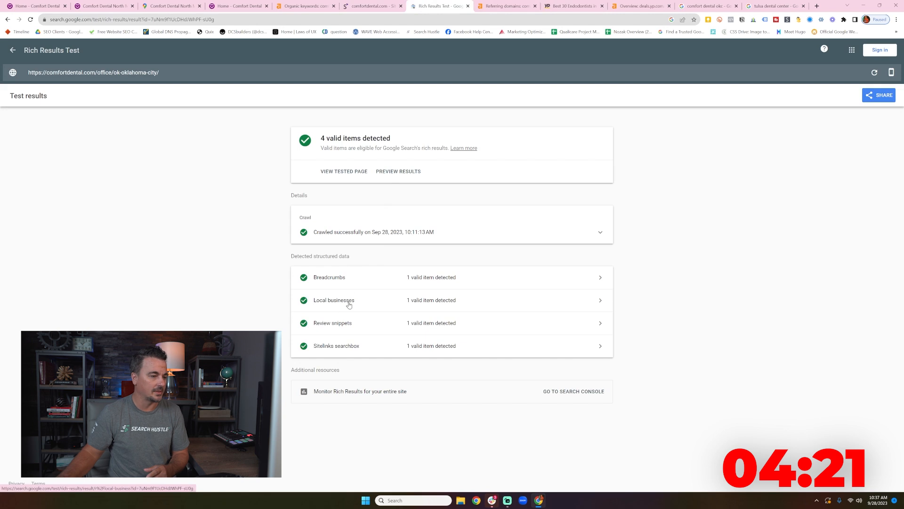
mouse_move(342, 322)
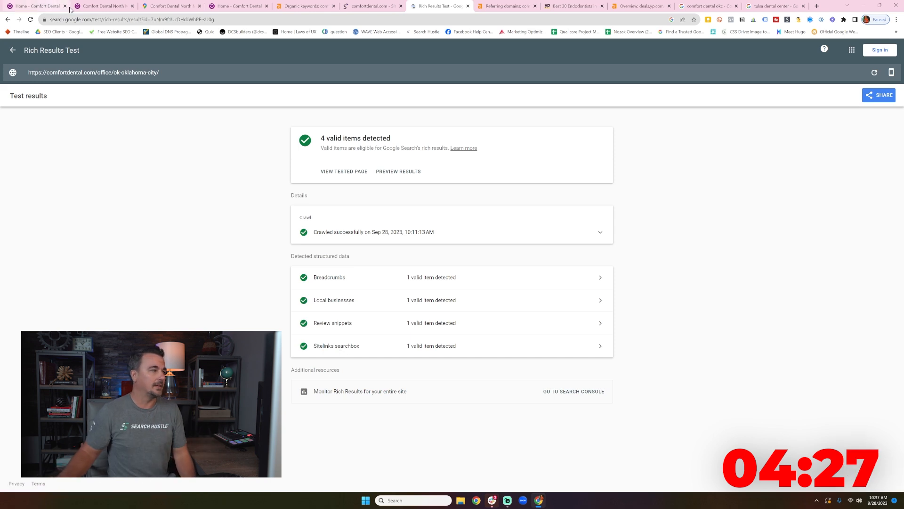
- Confirm the four valid structured data items, then switch to the Yellow Pages tab
left_click(34, 6)
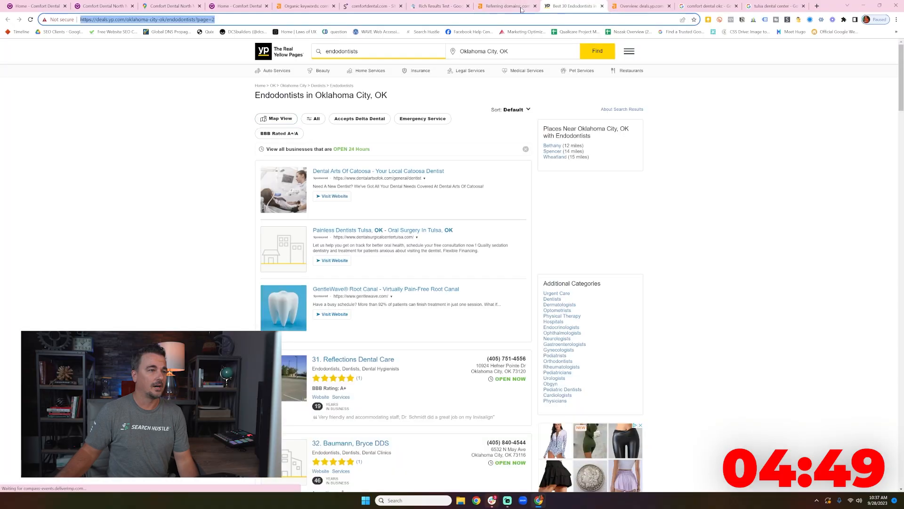
- Glance at Ahrefs Referring domains, then scroll the Oklahoma City endodontist listings
left_click(508, 5)
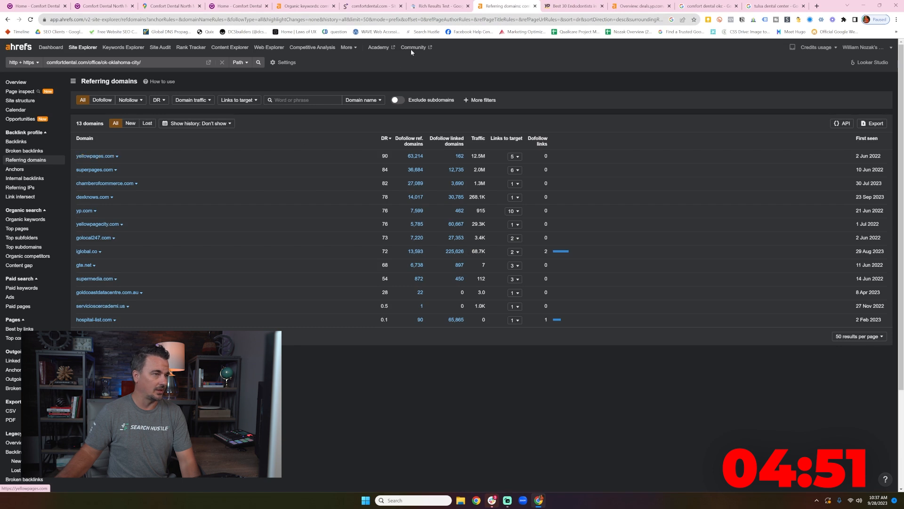
left_click(568, 5)
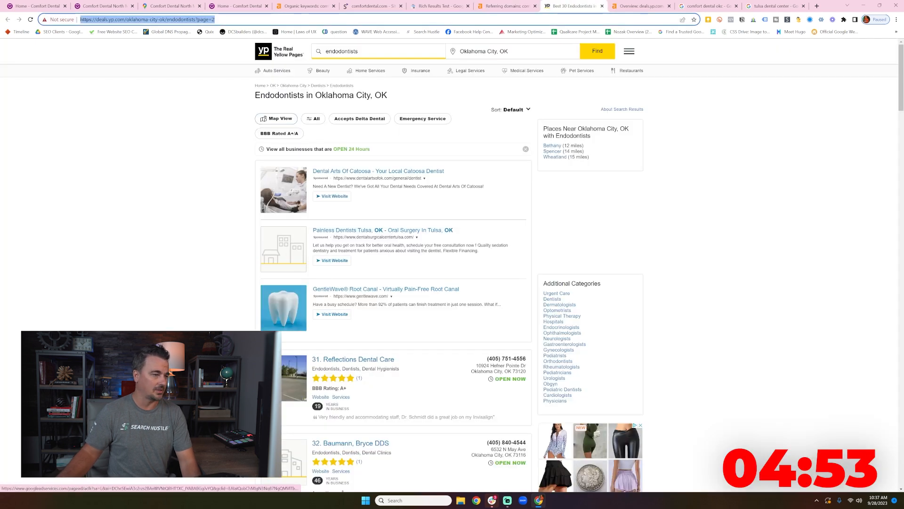
scroll("down", 3)
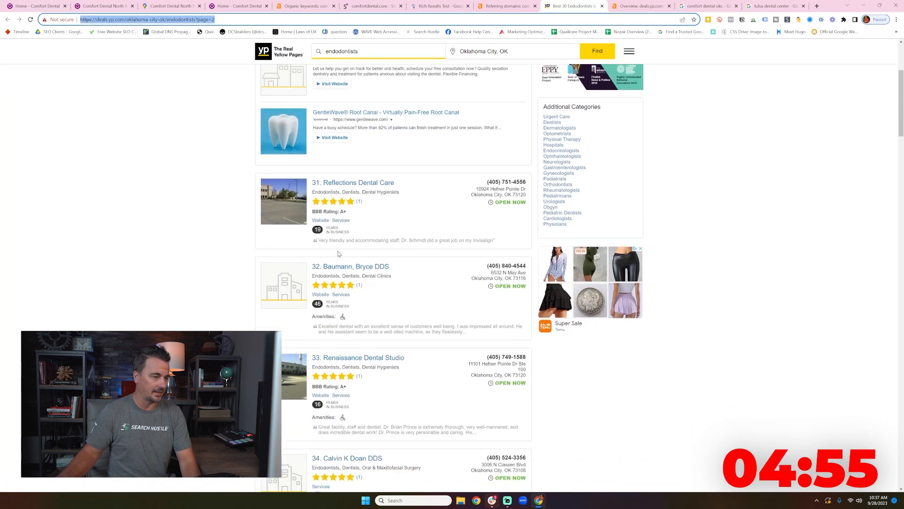
scroll("down", 3)
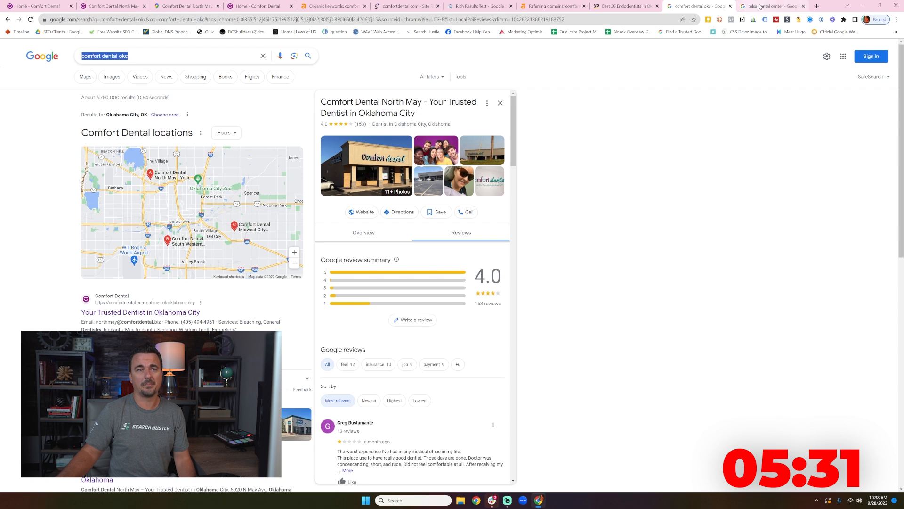
left_click(773, 6)
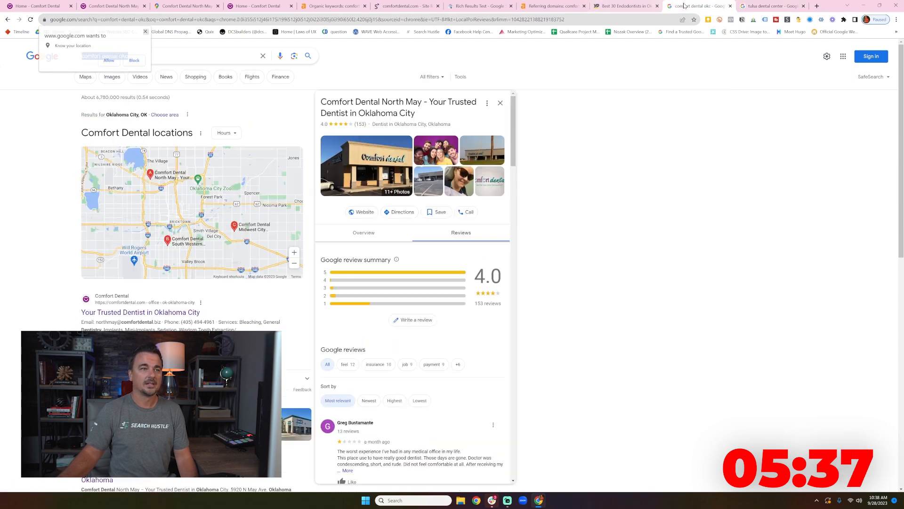
scroll("down", 3)
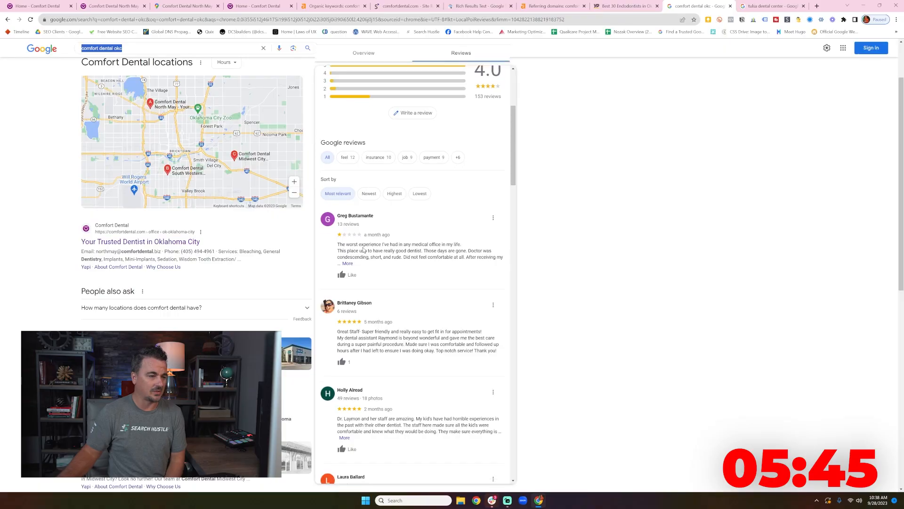
scroll("down", 3)
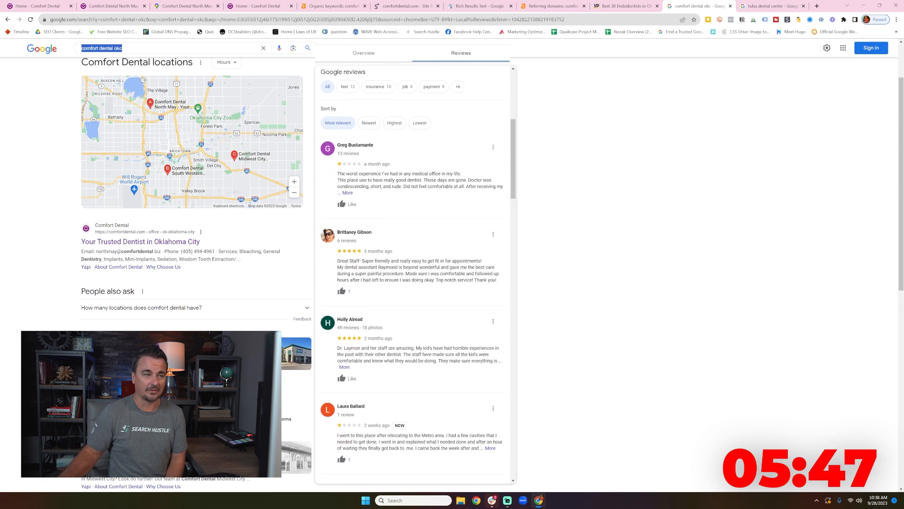
left_click(347, 192)
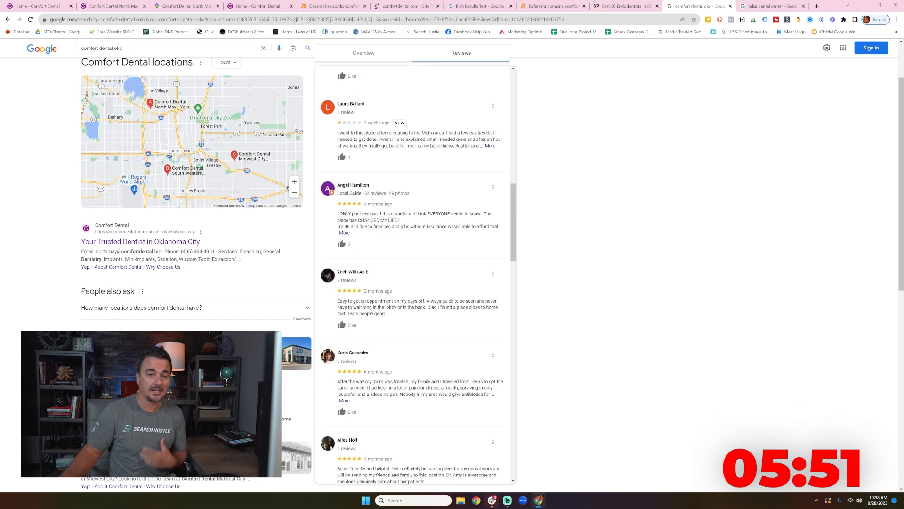
scroll("down", 3)
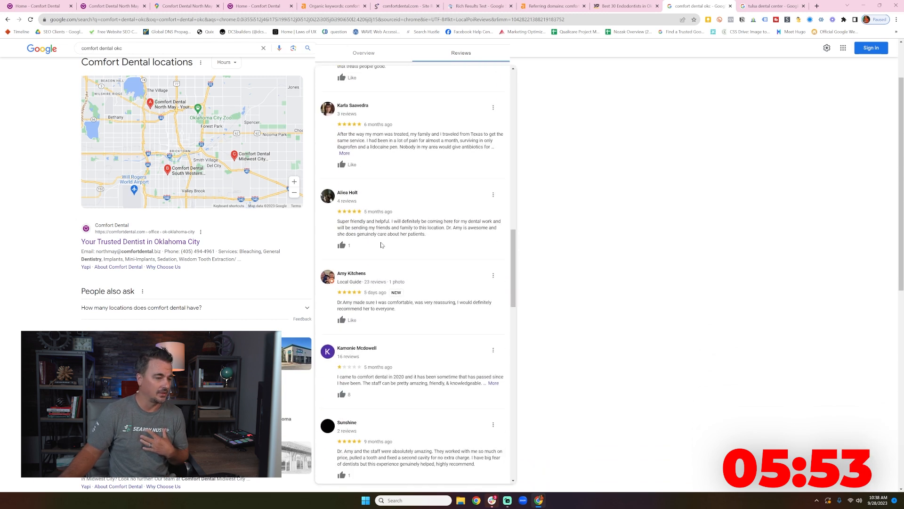
scroll("down", 3)
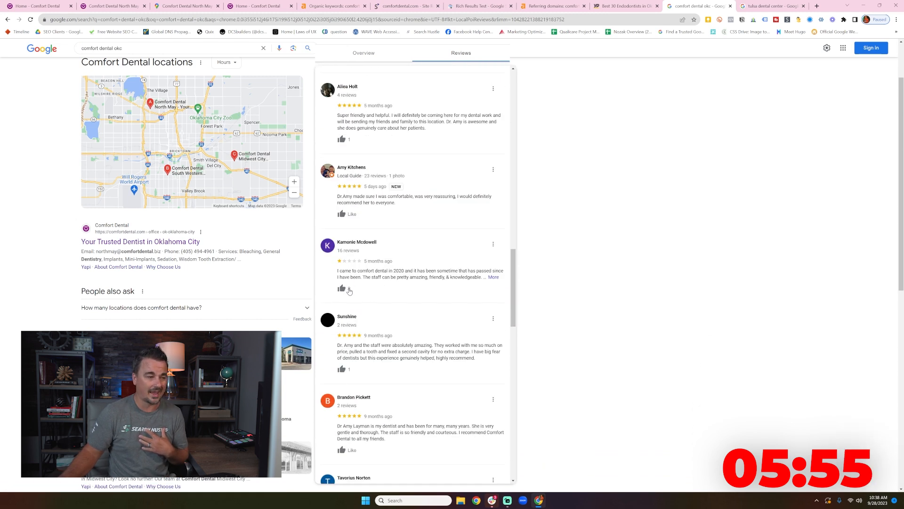
left_click(342, 289)
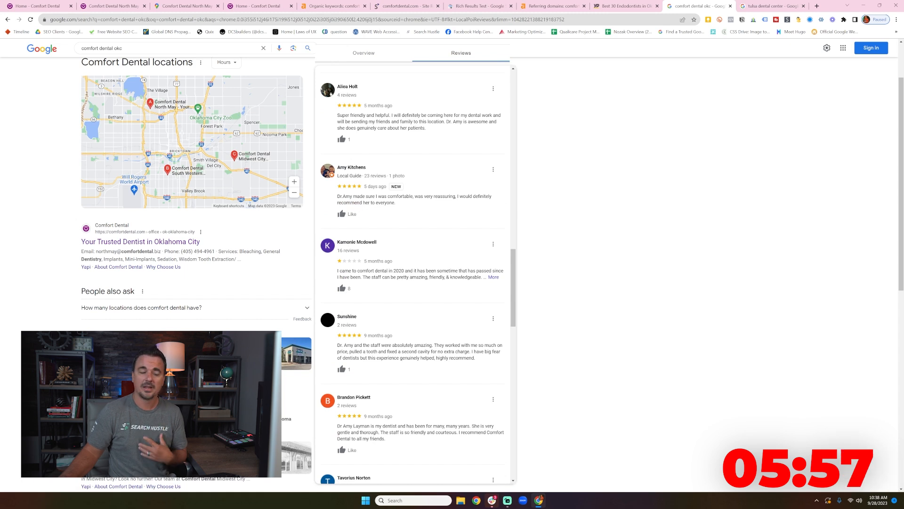
scroll("down", 3)
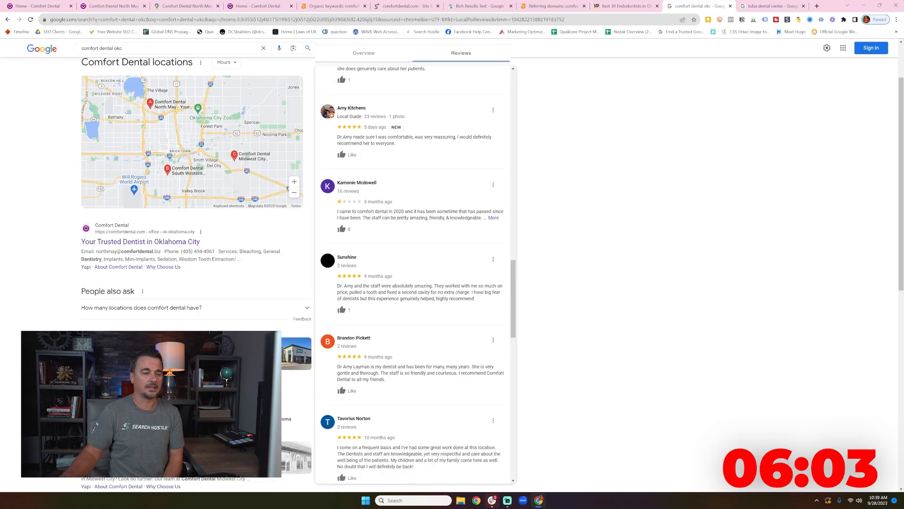
scroll("down", 3)
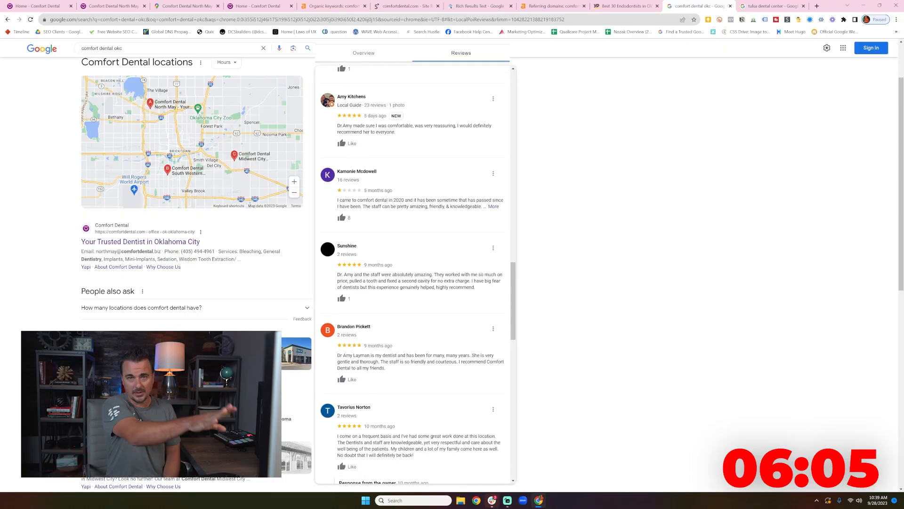
scroll("down", 3)
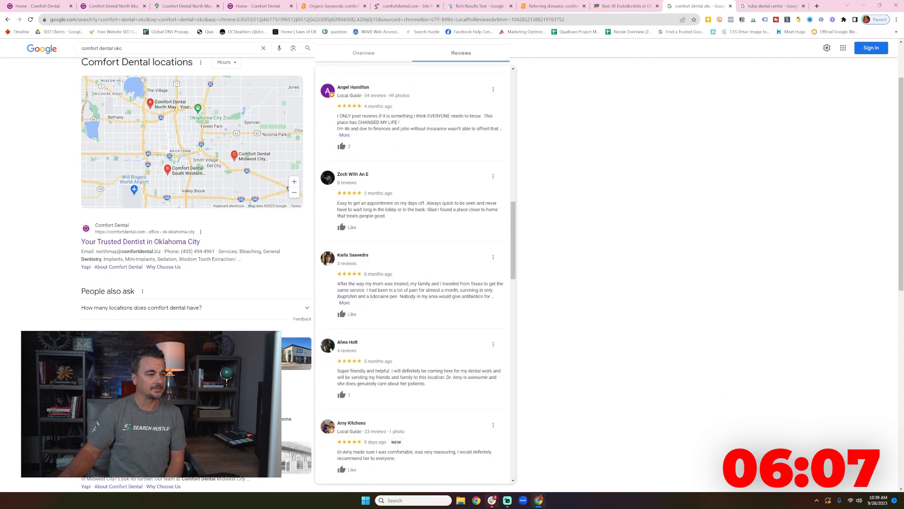